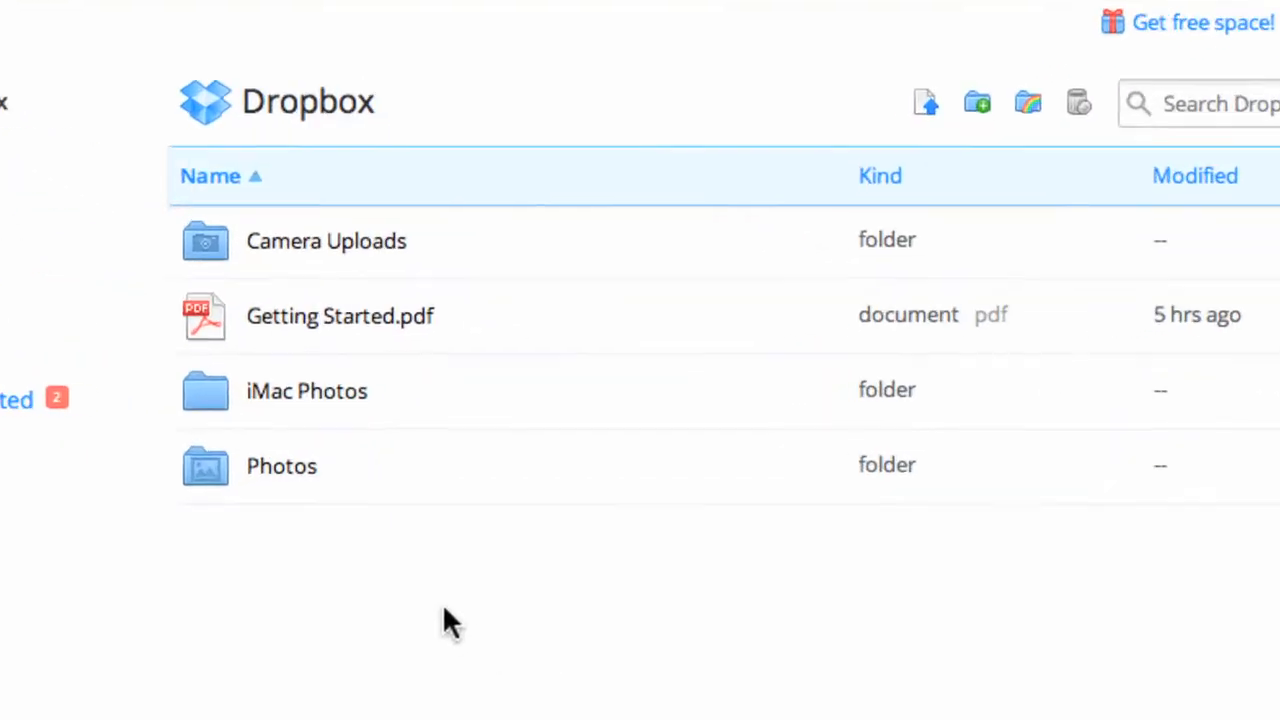
Step: Select the iMac Photos folder in the file list
{"action": "left_click", "coordinate": [307, 390]}
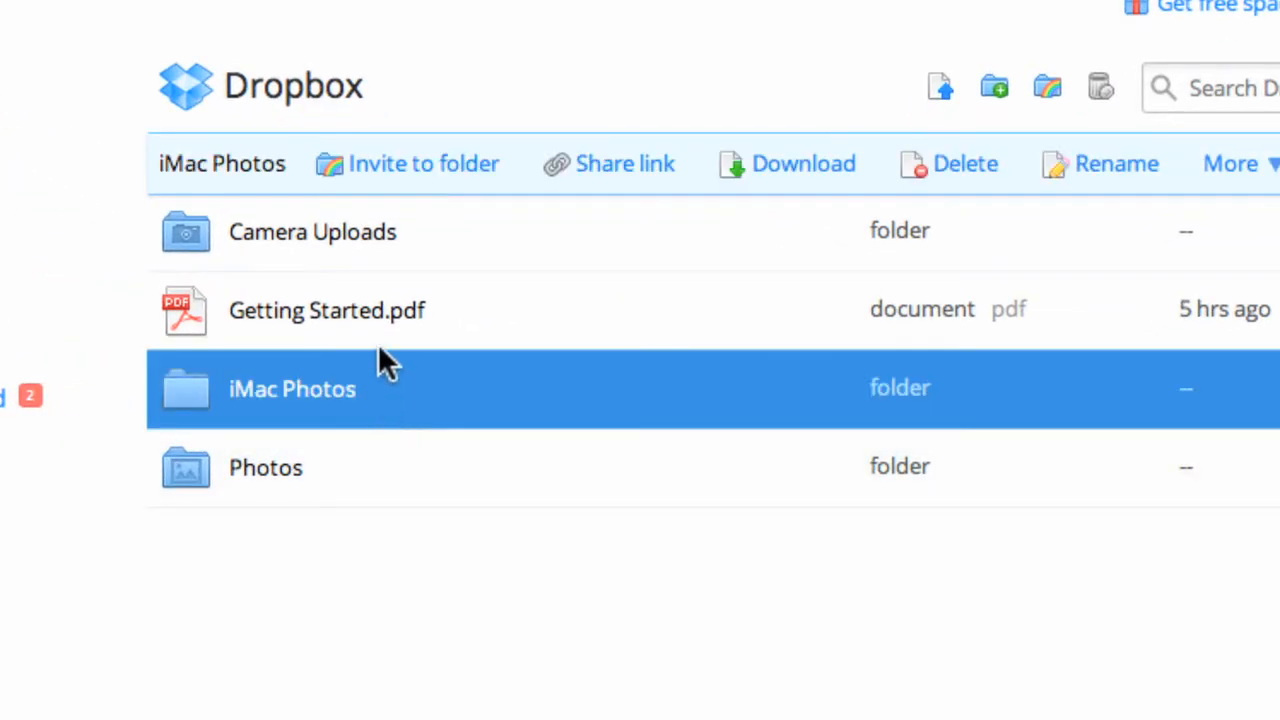
Step: Invite someone to the iMac Photos folder with the message 'Check out these photos'
{"action": "left_click", "coordinate": [422, 163]}
{"action": "type", "text": "C"}
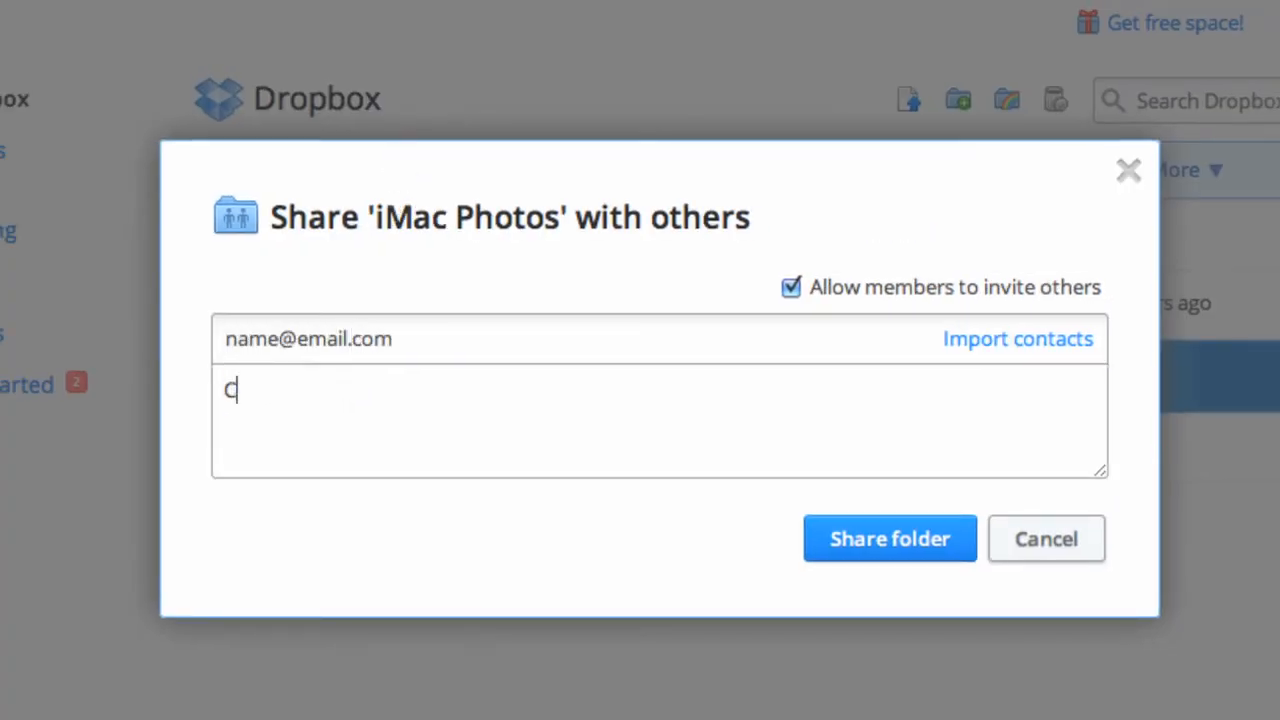
{"action": "left_click", "coordinate": [888, 538]}
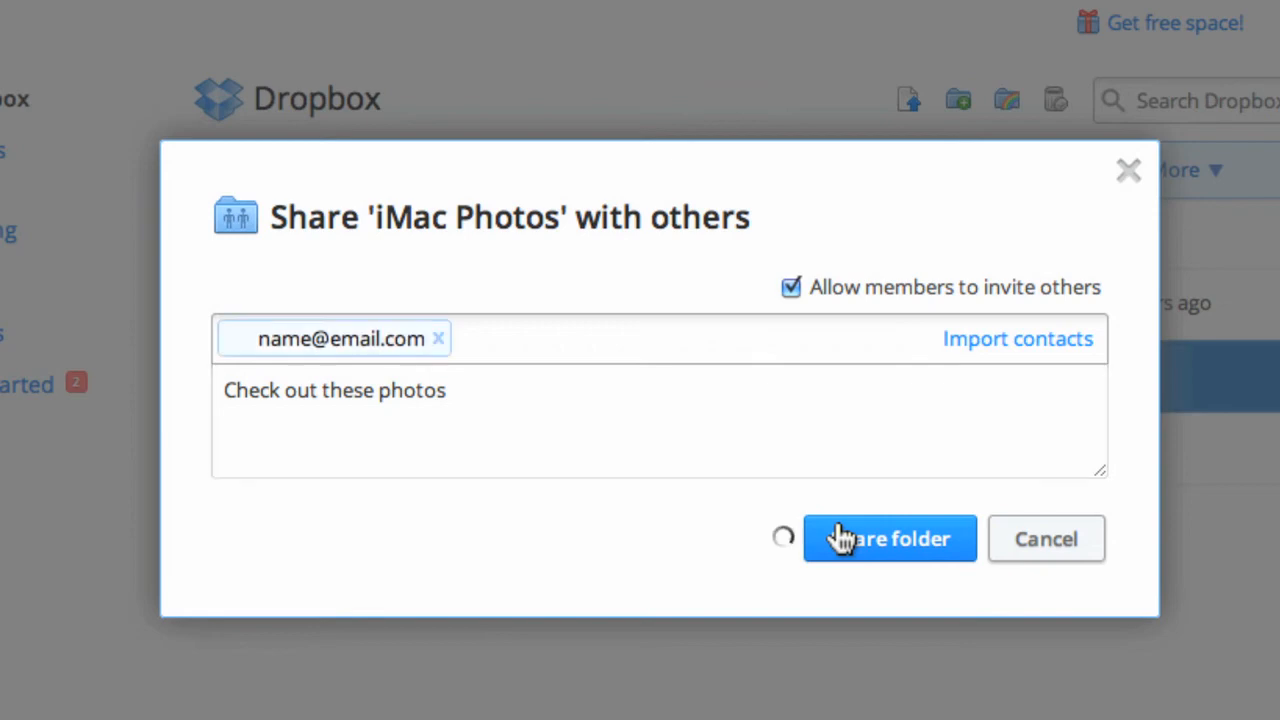
{"action": "left_click", "coordinate": [888, 538]}
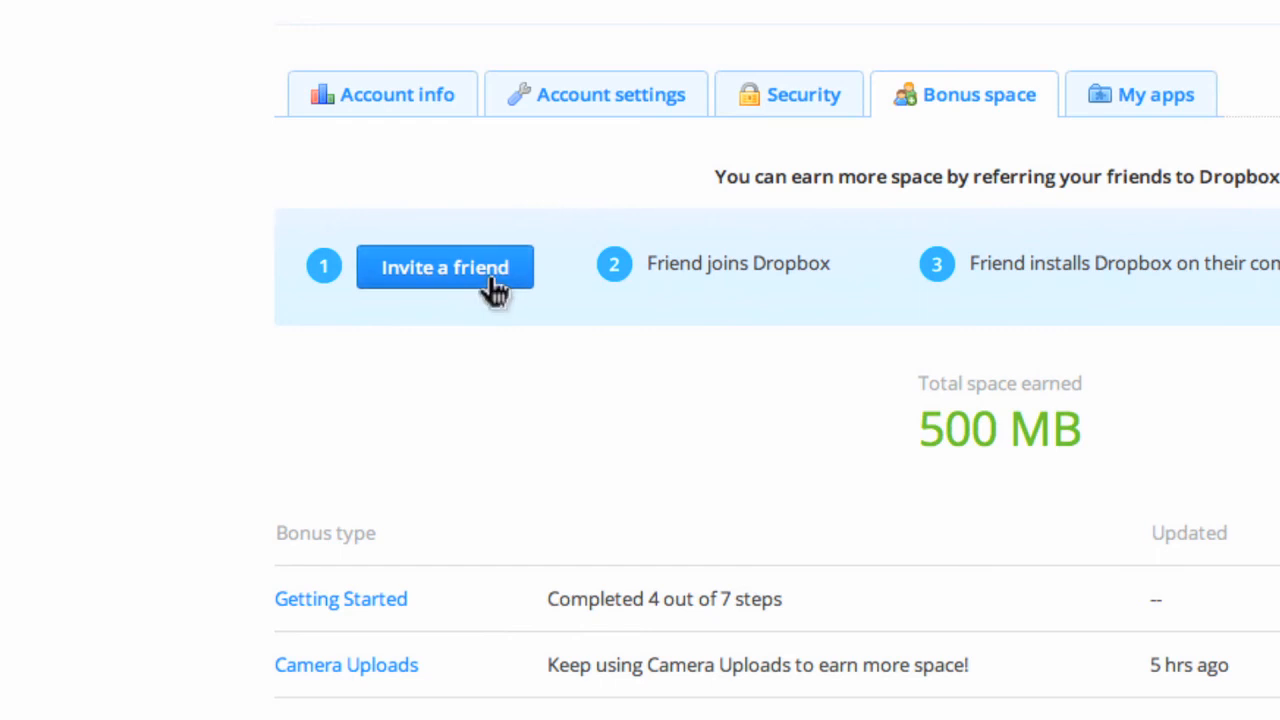
Step: Choose Invite a friend on the Bonus space page to see ways to earn space
{"action": "left_click", "coordinate": [445, 266]}
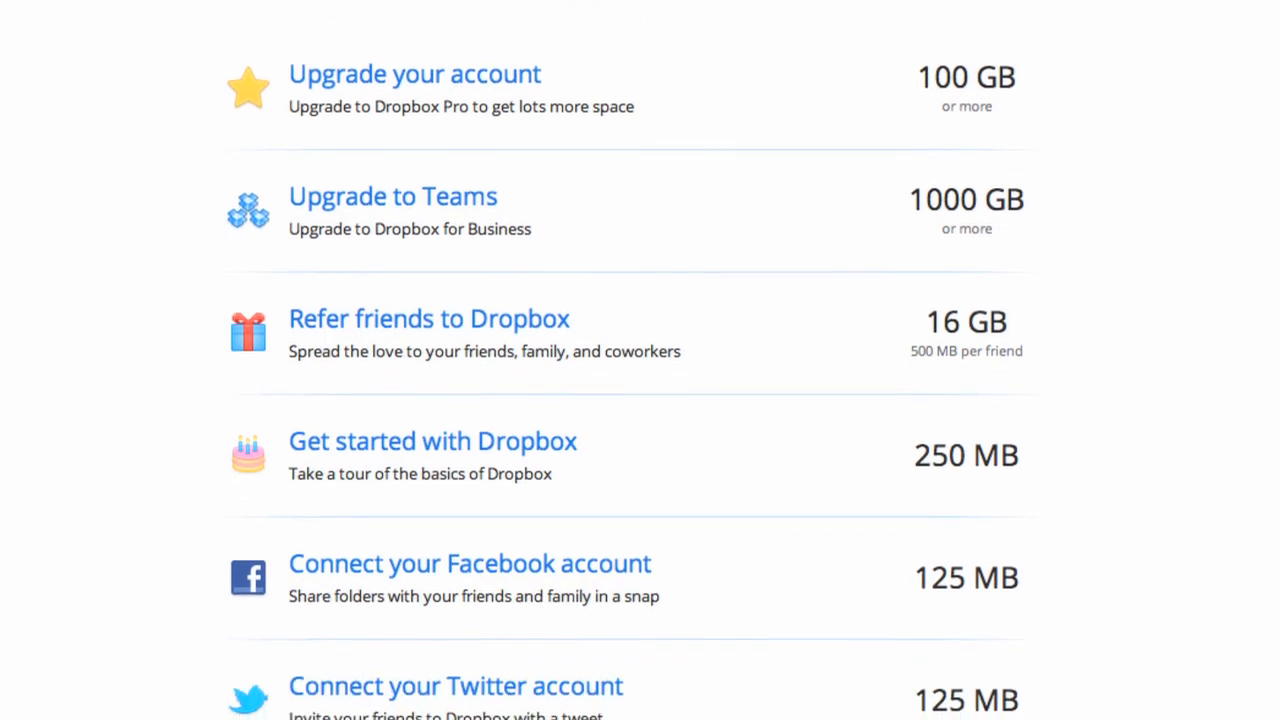
Step: Open the upgrade plans and pick Pro, showing 100 GB yearly at $99.00
{"action": "left_click", "coordinate": [414, 74]}
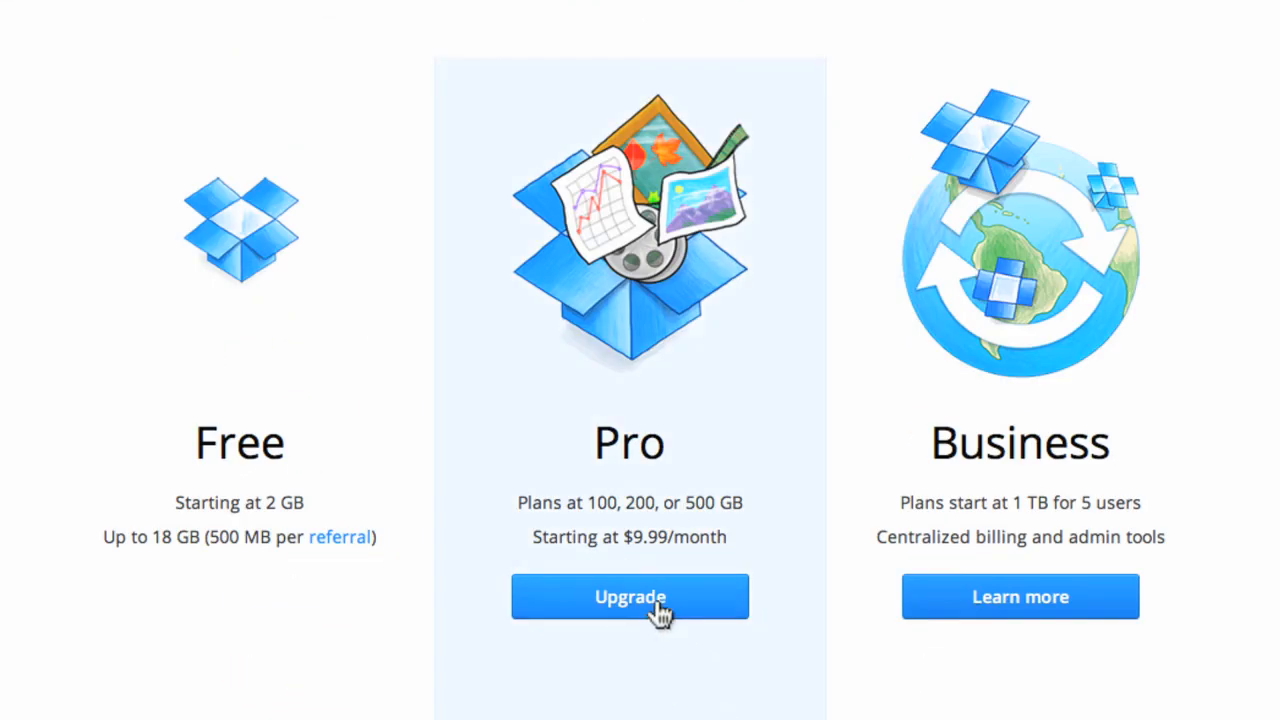
{"action": "left_click", "coordinate": [630, 596]}
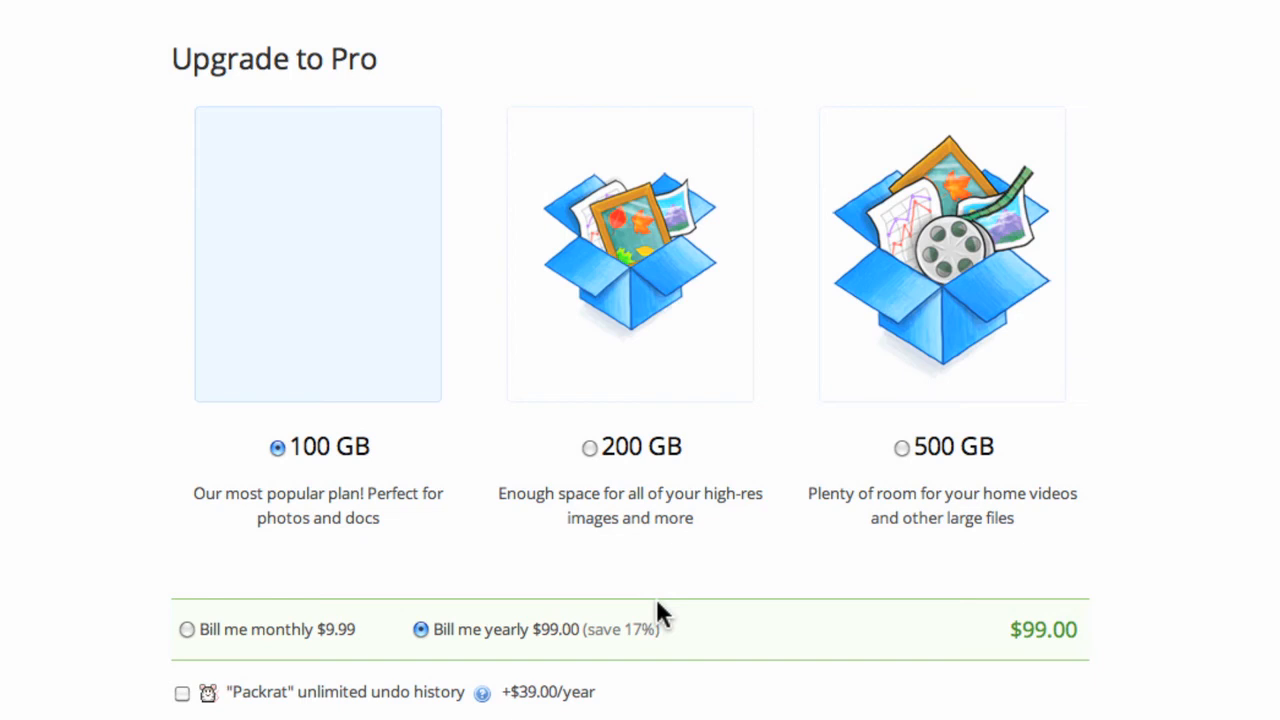